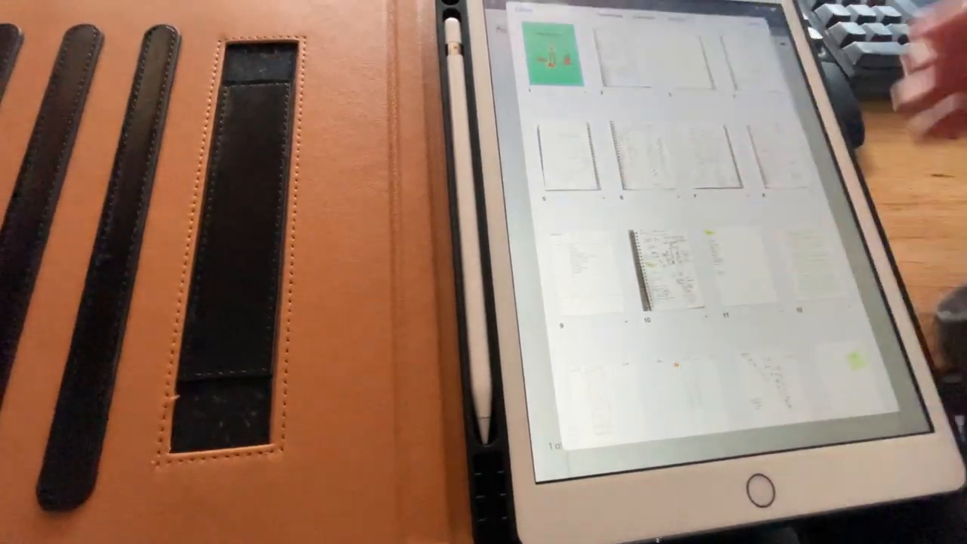
# - Scroll from calendar page 19 to the next gridded planner page with highlighted entries
pyautogui.click(551, 61)
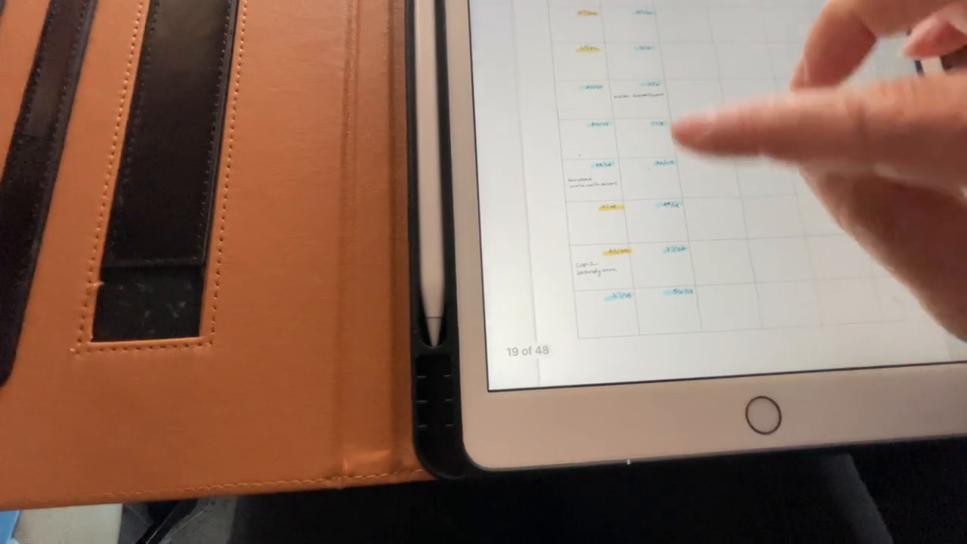
pyautogui.hscroll(-3)
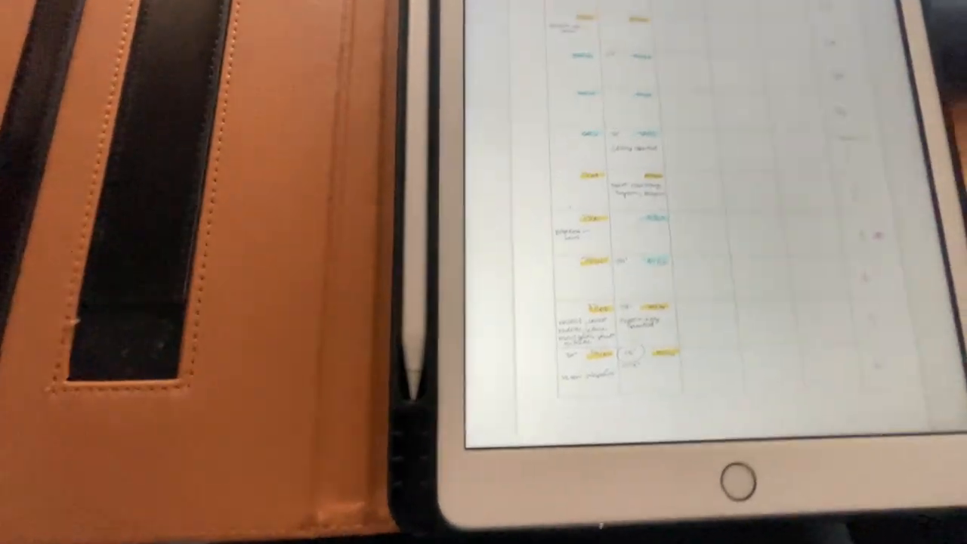
# - Browse through the later planner pages up to page 24 and beyond
pyautogui.scroll(-3)
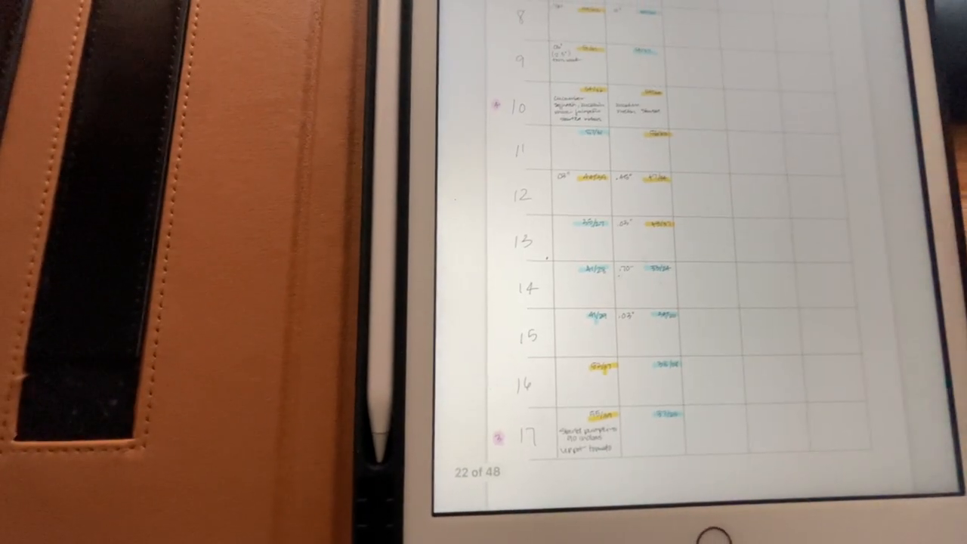
pyautogui.scroll(-3)
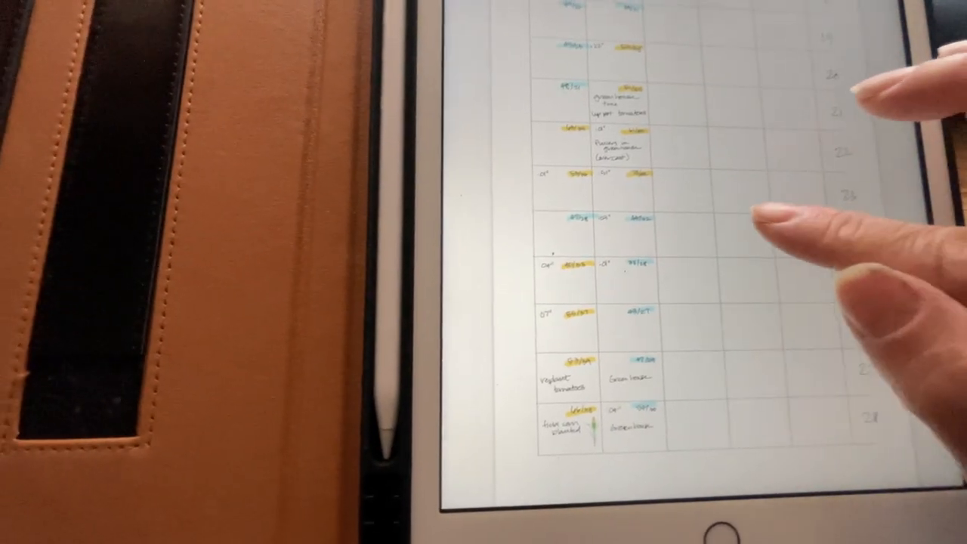
pyautogui.scroll(-3)
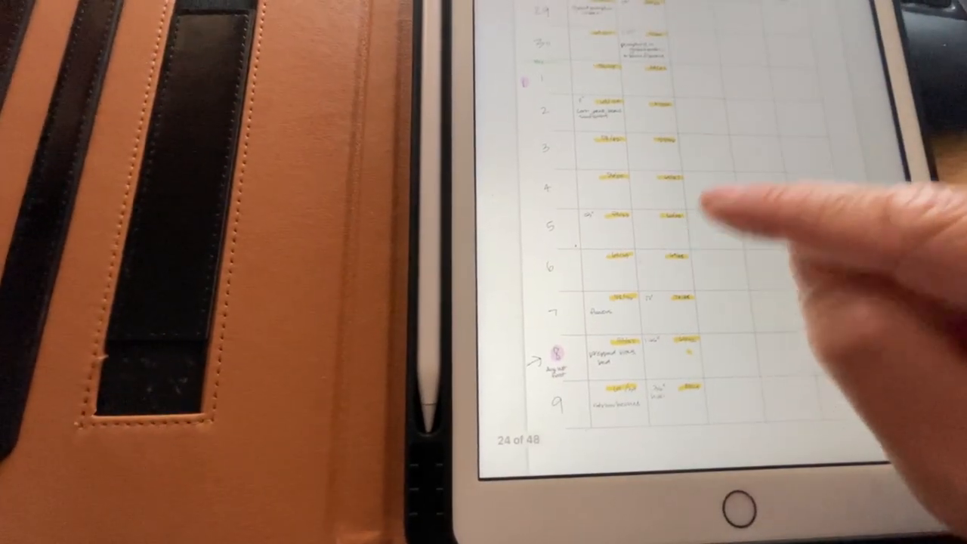
pyautogui.hscroll(-3)
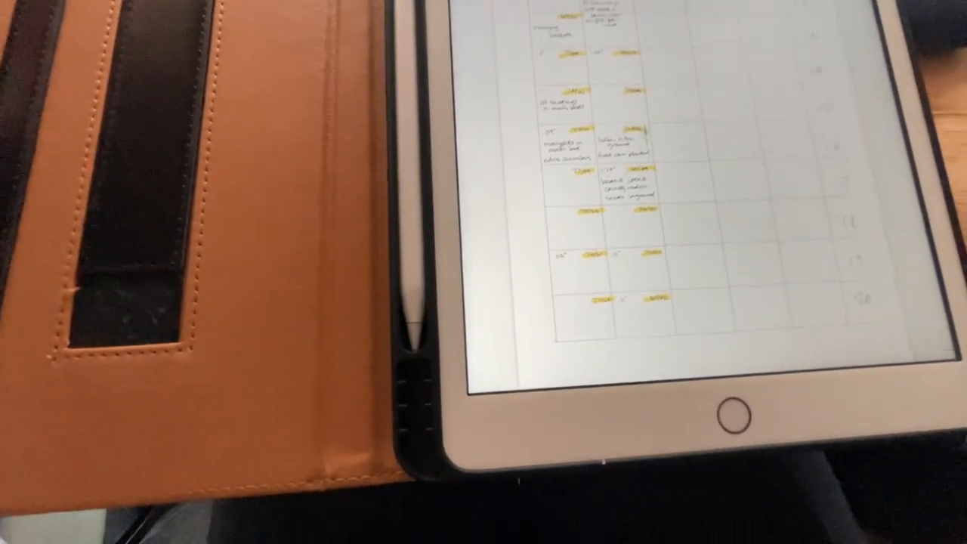
pyautogui.scroll(-3)
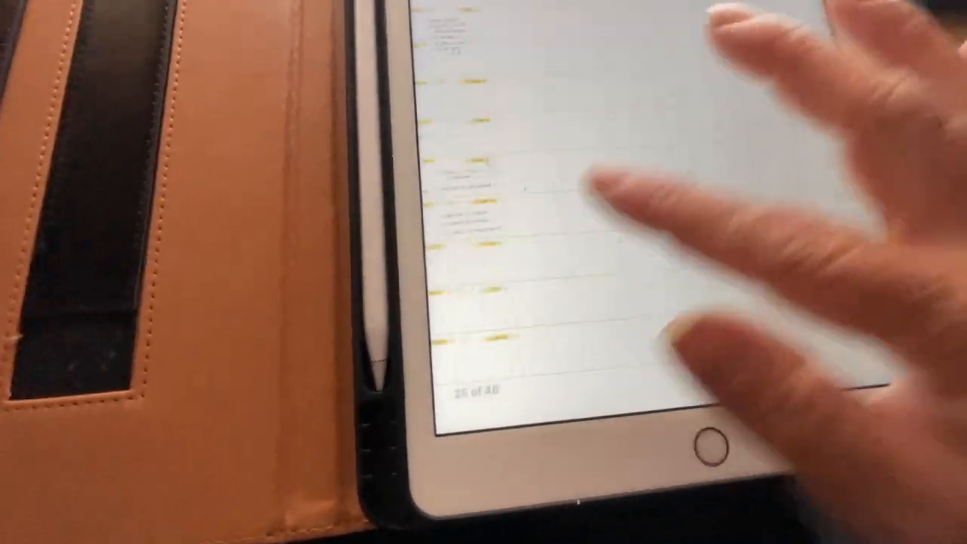
pyautogui.hscroll(-3)
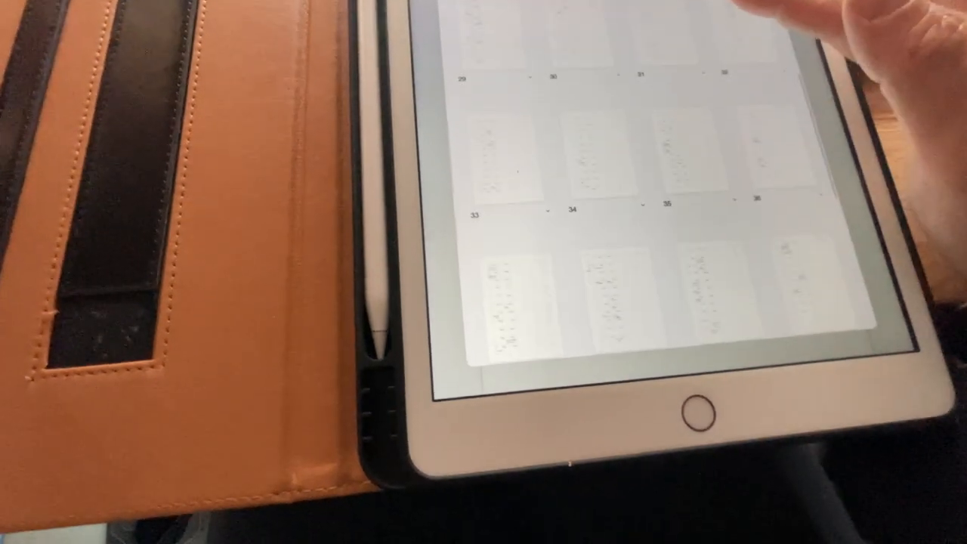
# - Scroll the thumbnail grid back to journal pages 17 through 24
pyautogui.scroll(-3)
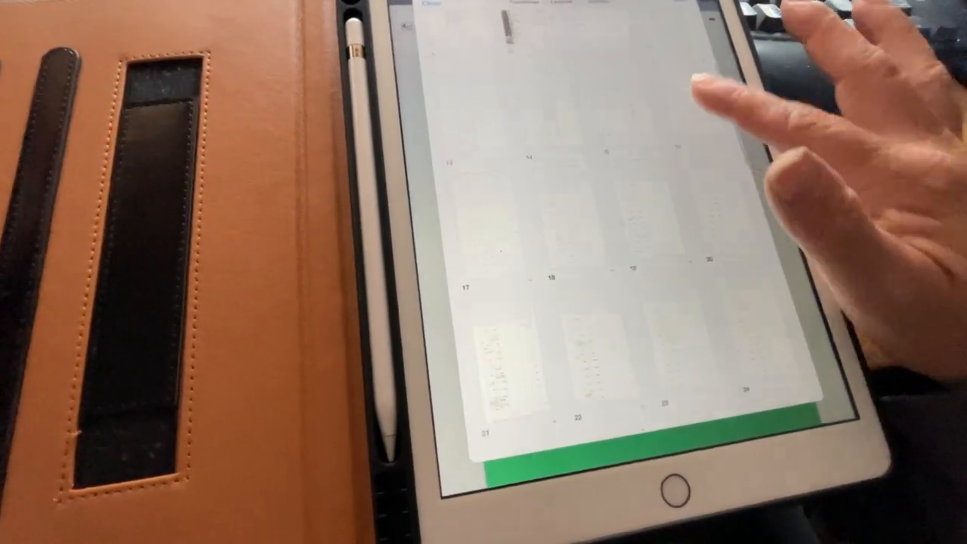
# - Scroll the thumbnail grid to show journal pages 17 through 28
pyautogui.scroll(-3)
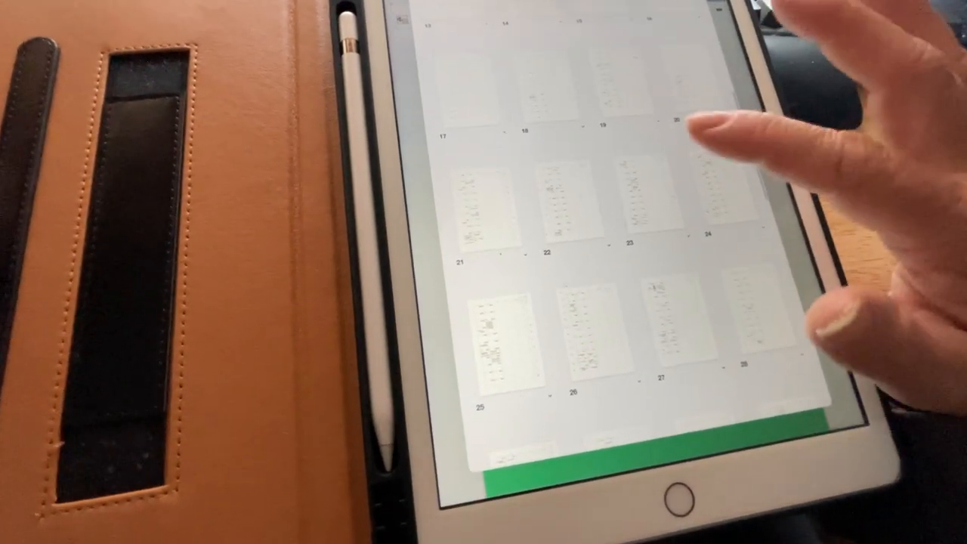